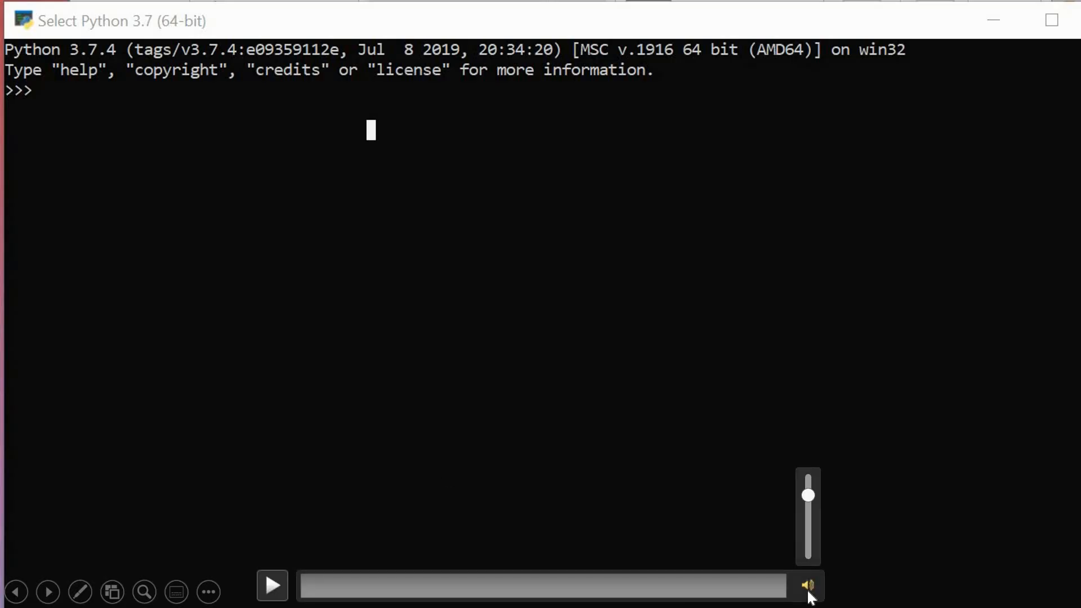
Step: Assign num = 10 at the Python prompt
{"action": "left_click", "coordinate": [271, 584]}
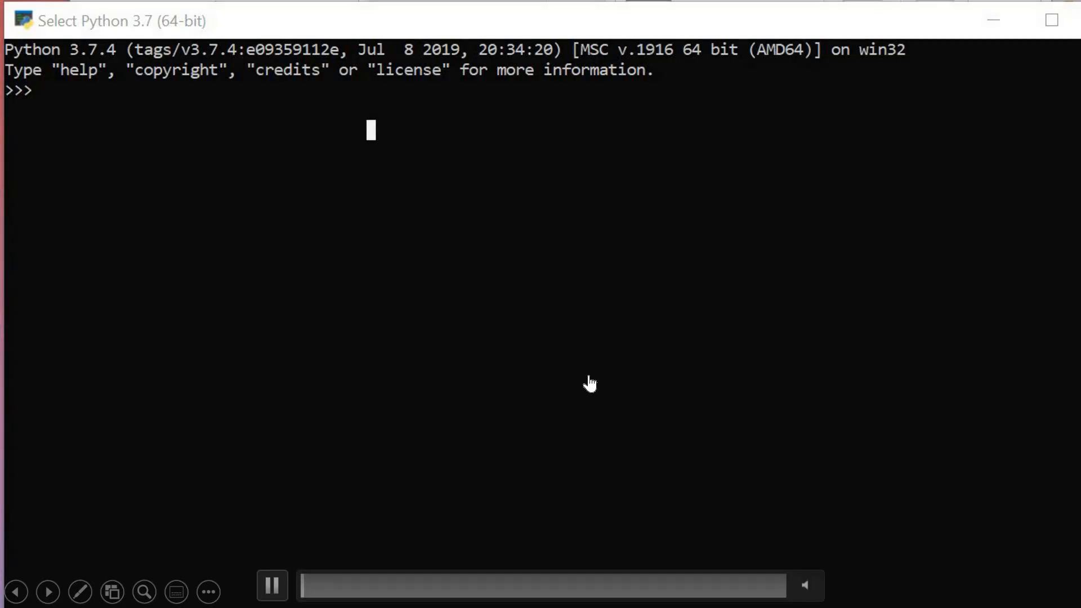
{"action": "type", "text": "num = 10"}
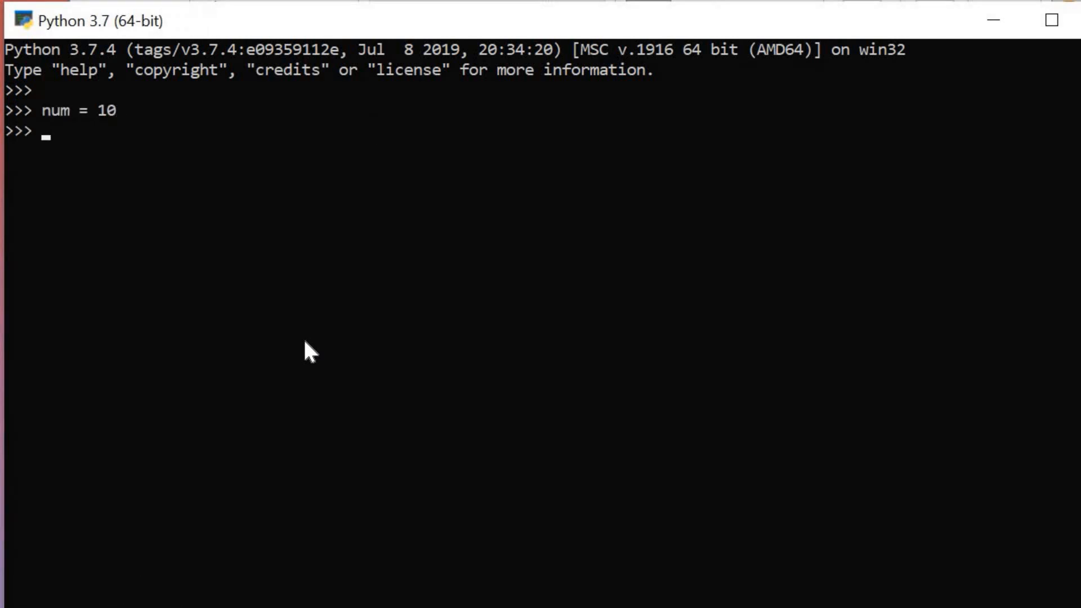
Step: Evaluate num + 10 to get 20 and num.__add__(5) to get 15
{"action": "type", "text": "num +"}
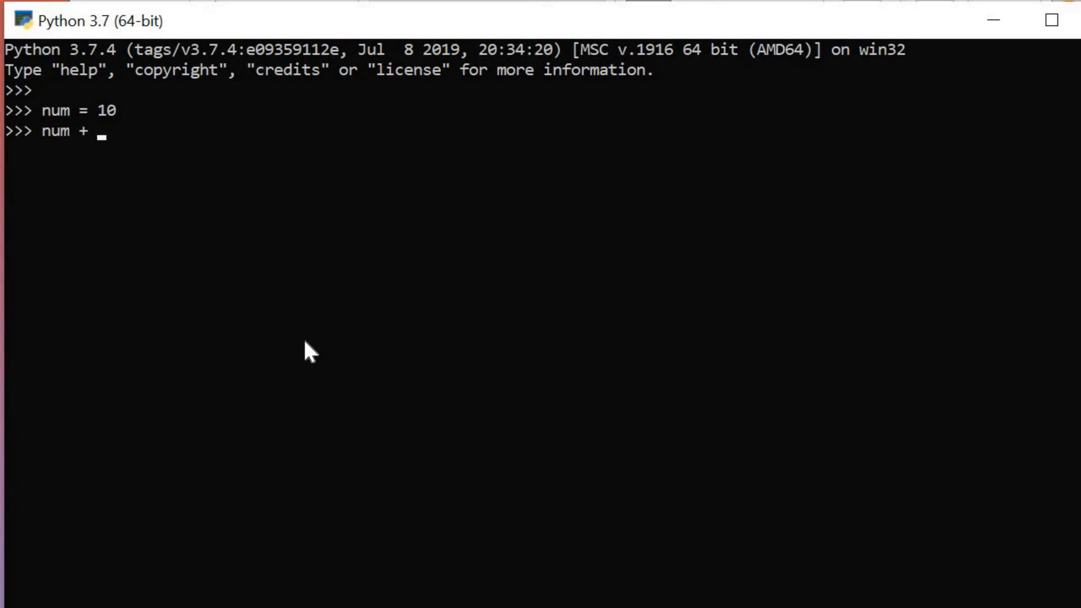
{"action": "type", "text": "10"}
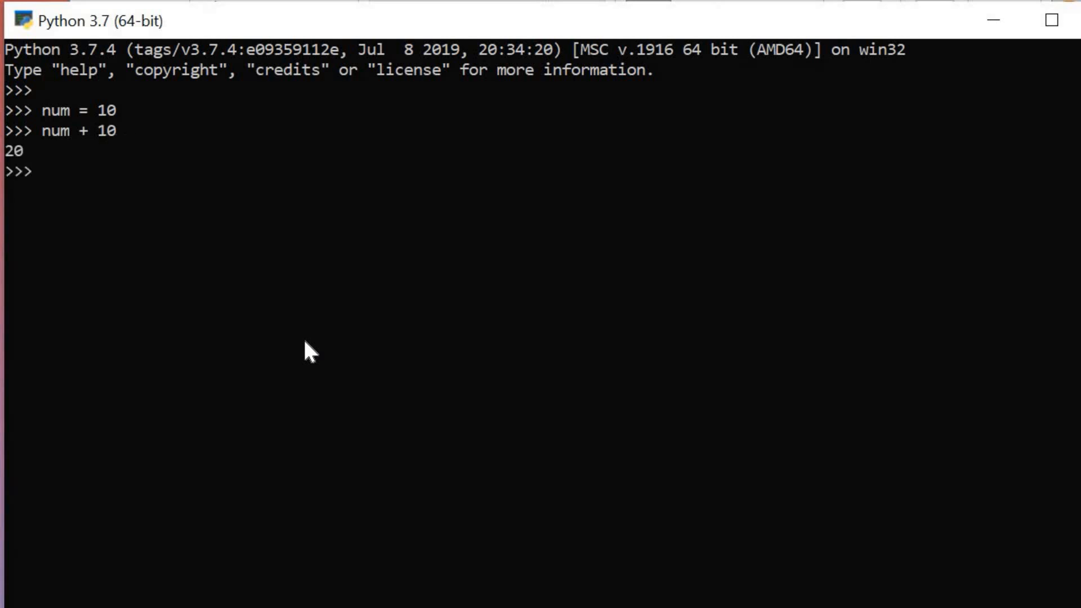
{"action": "type", "text": "num.__add__(5"}
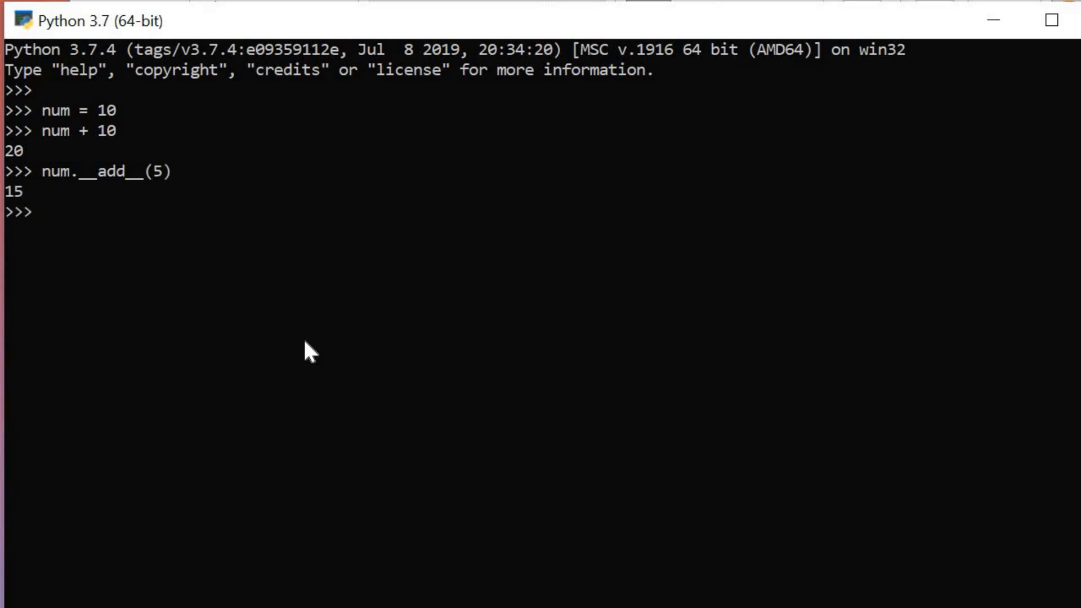
Step: Assign num1 = 15, then evaluate num.__sub__(10) to get 0
{"action": "type", "text": "num1=15"}
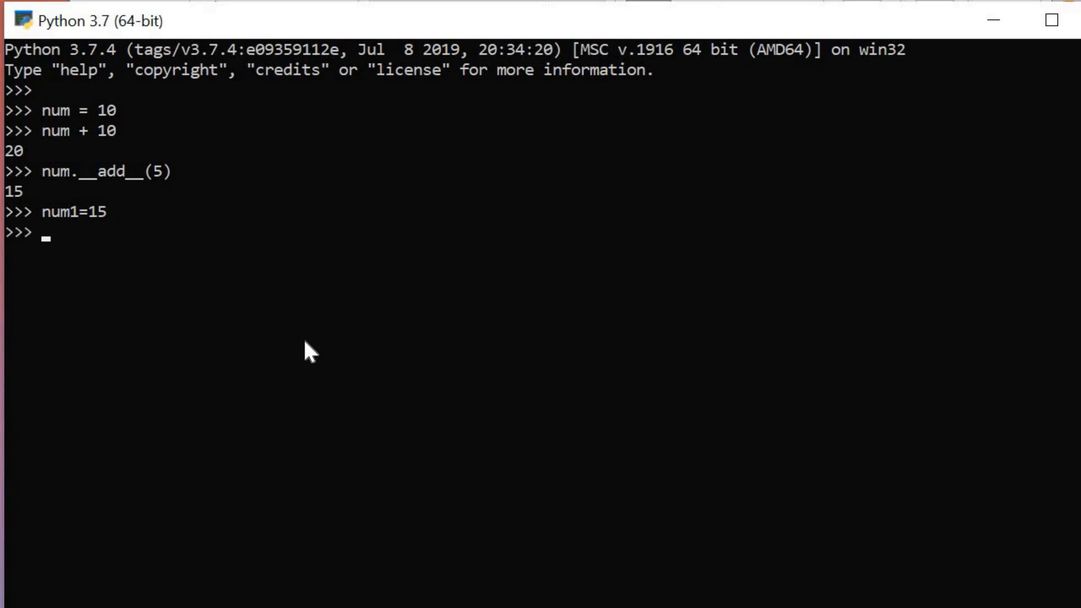
{"action": "type", "text": "num"}
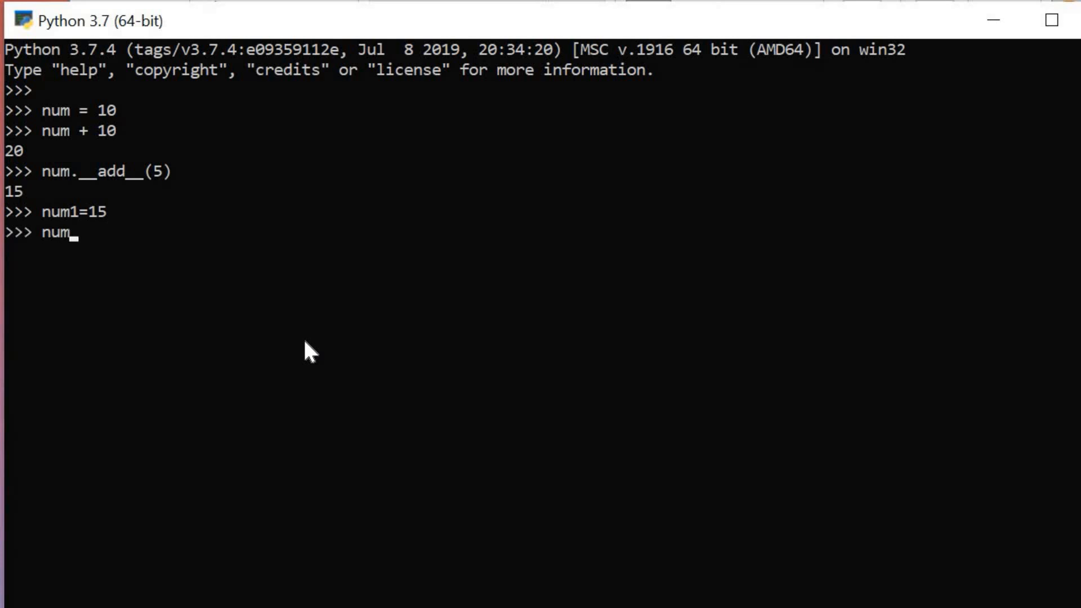
{"action": "type", "text": "."}
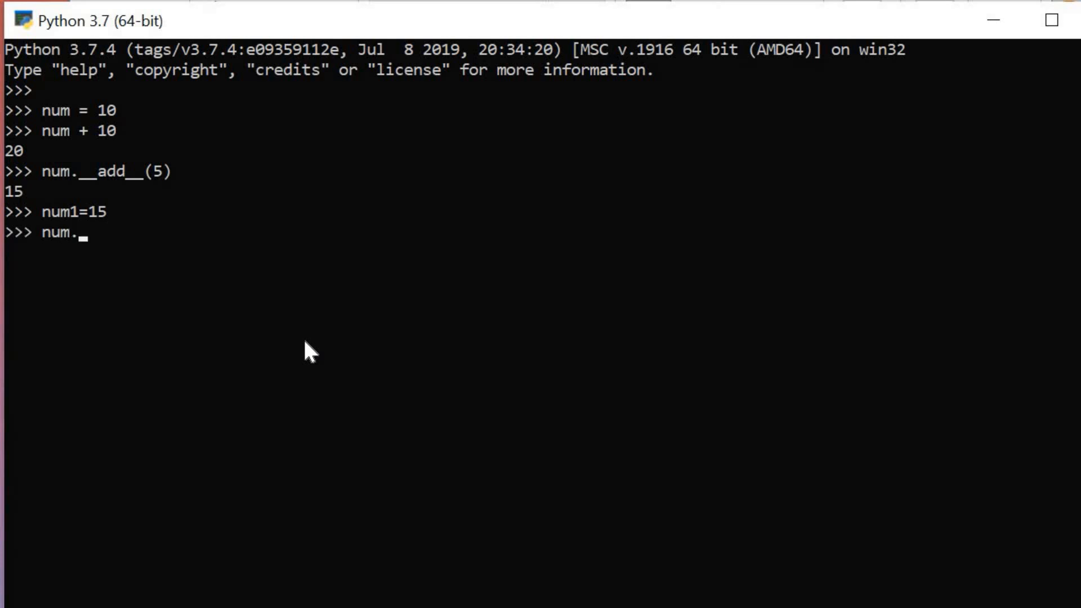
{"action": "type", "text": "__sub__(10"}
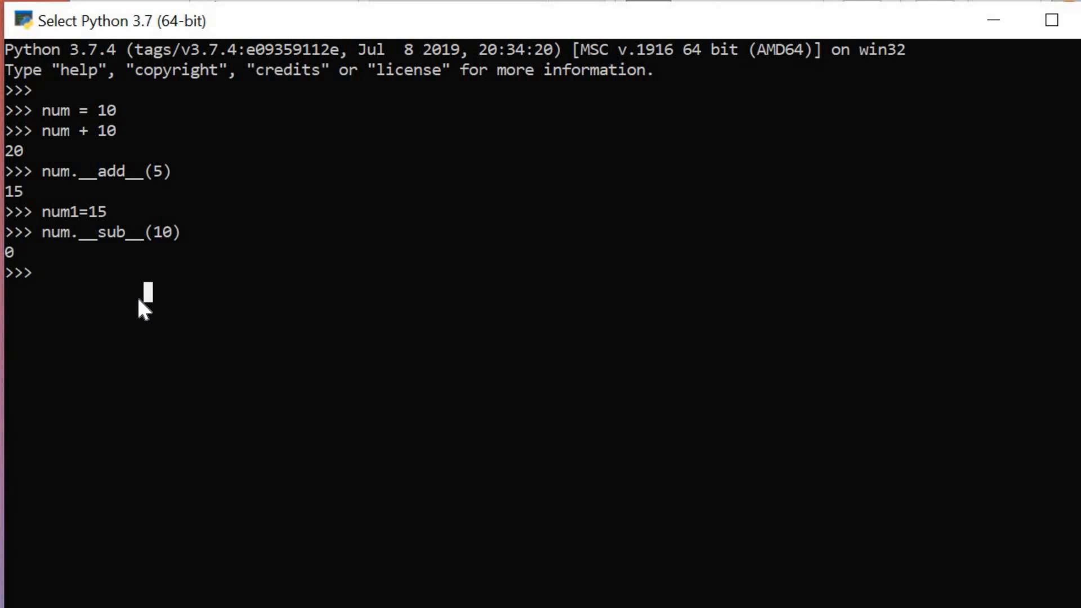
Step: Evaluate num1.__sub__(10) to get 5
{"action": "type", "text": "num1."}
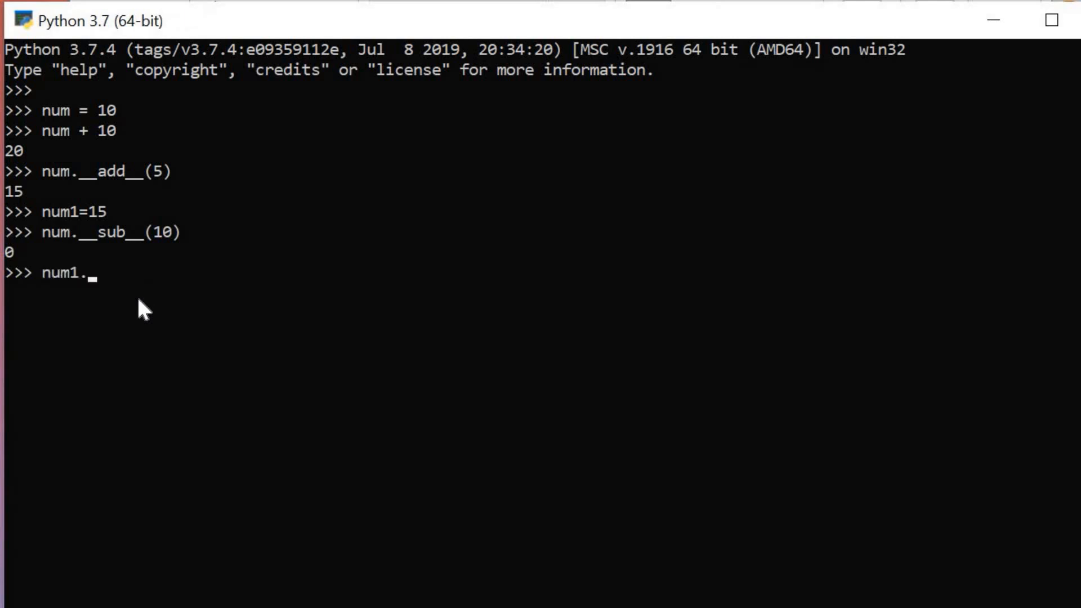
{"action": "type", "text": "__sub__(10"}
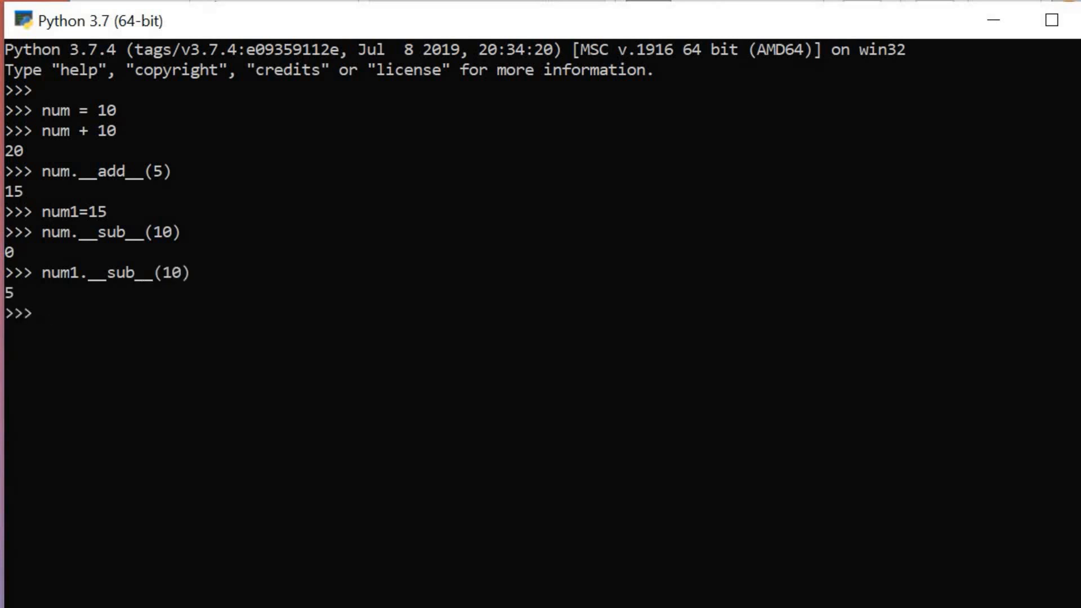
{"action": "double_click", "coordinate": [69, 211]}
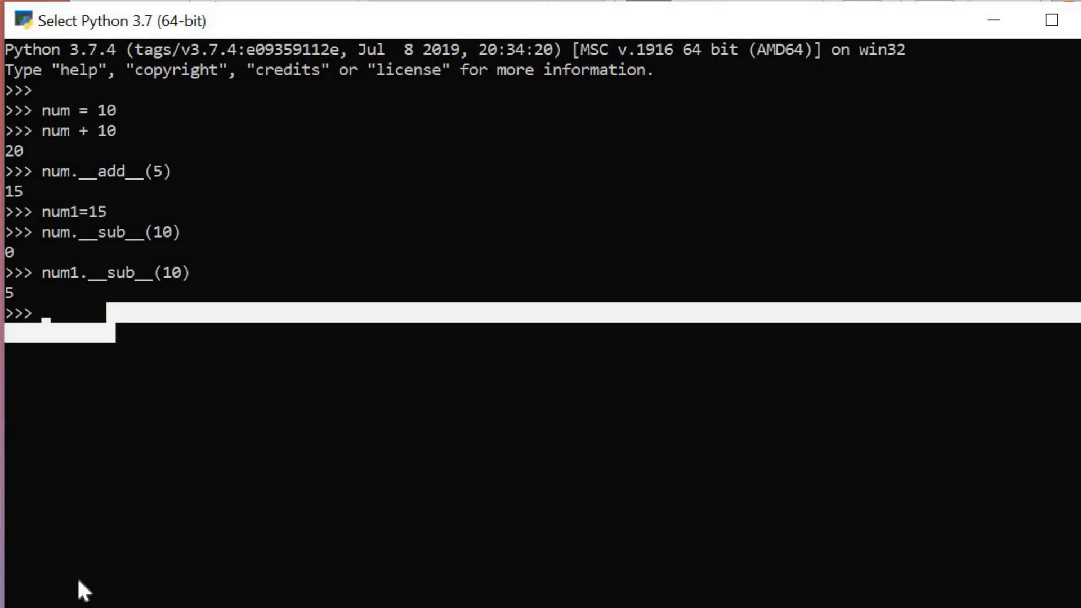
{"action": "type", "text": "q"}
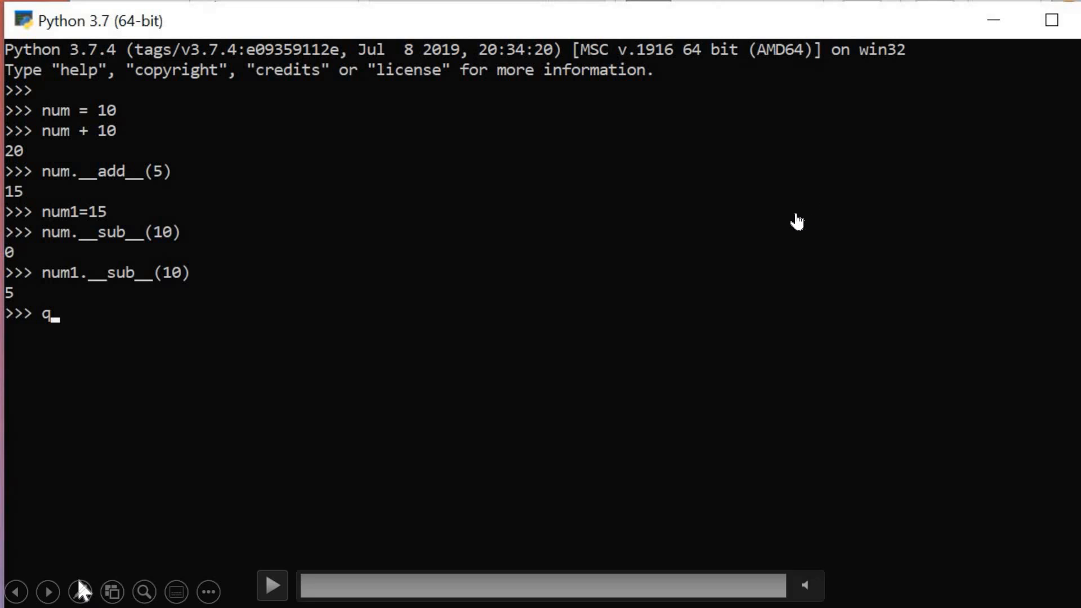
{"action": "mouse_move", "coordinate": [798, 233]}
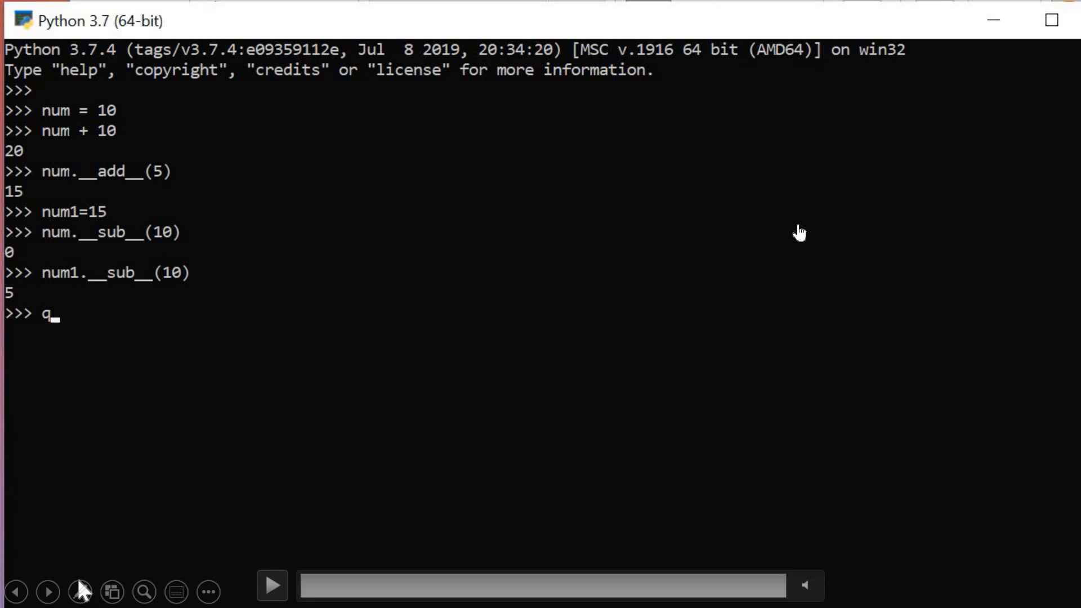
{"action": "mouse_move", "coordinate": [791, 241]}
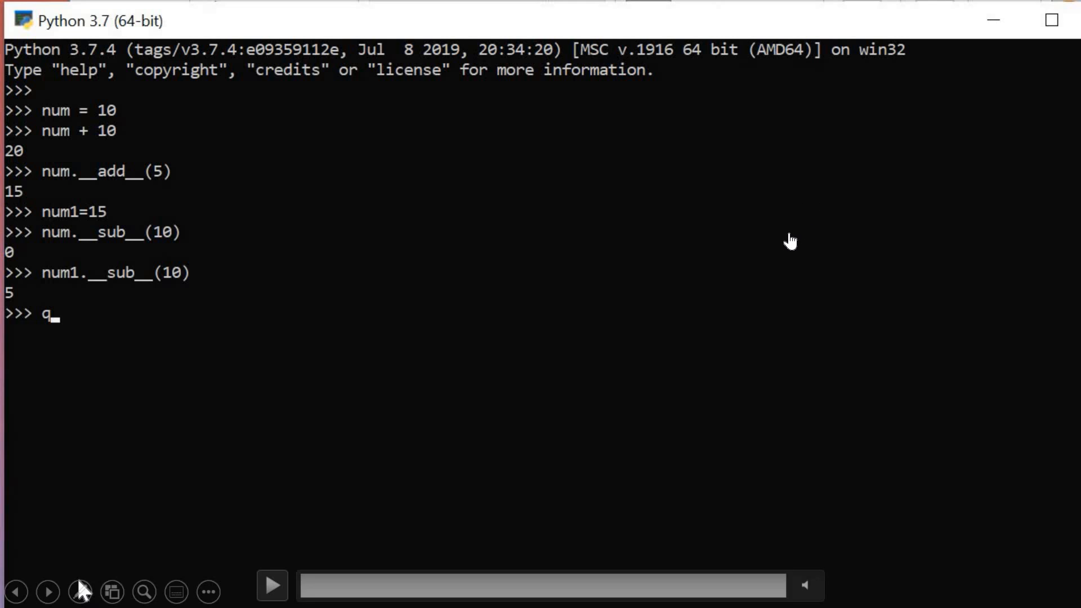